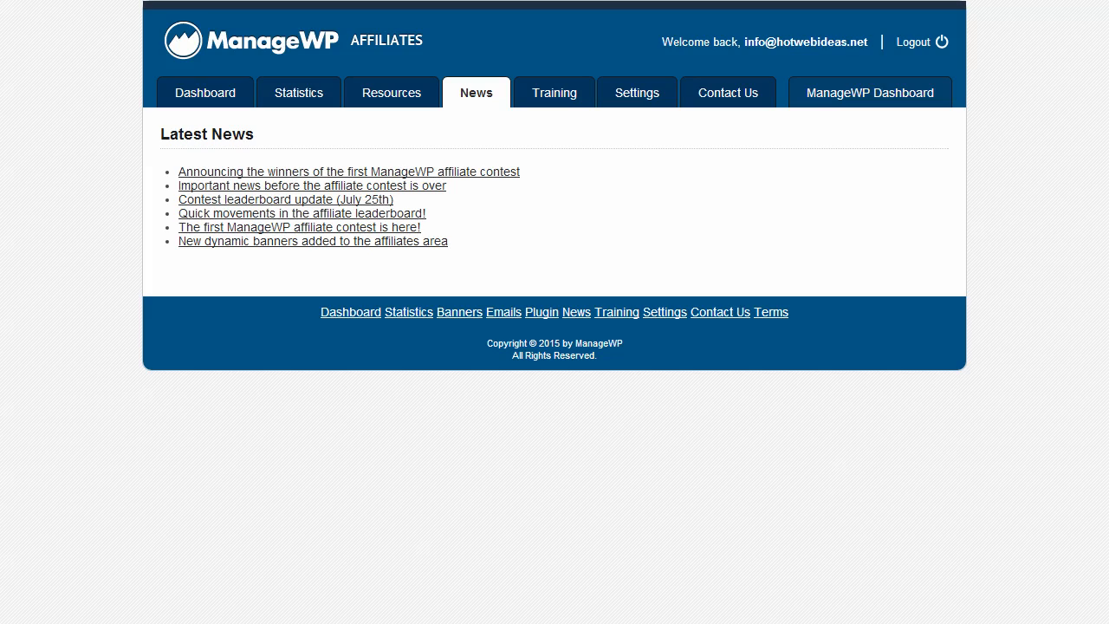
mouse_move(392, 93)
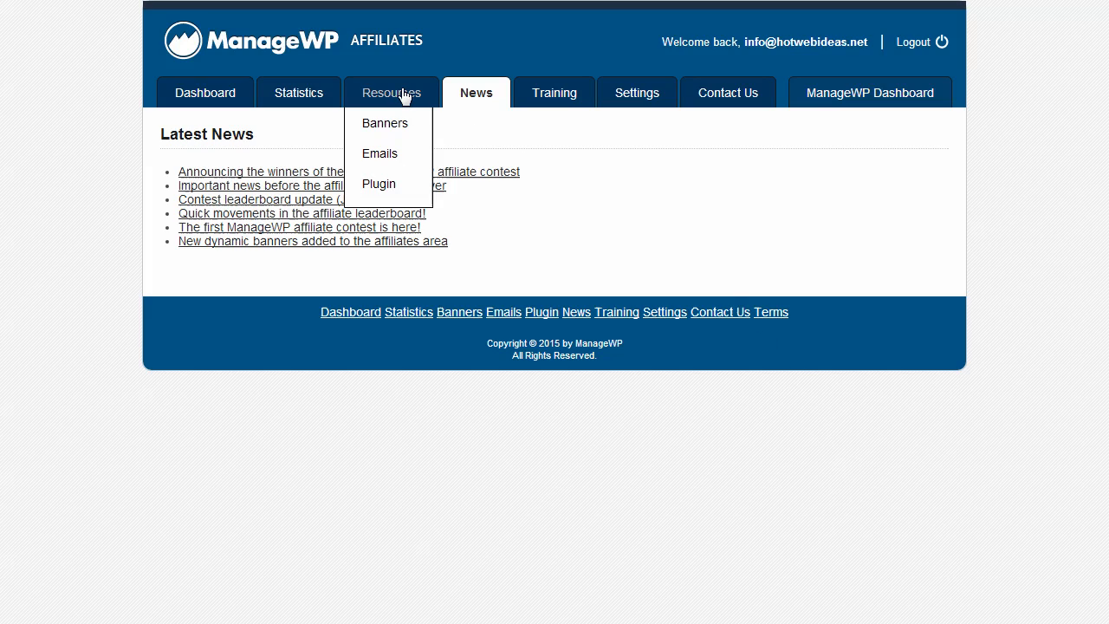
mouse_move(377, 154)
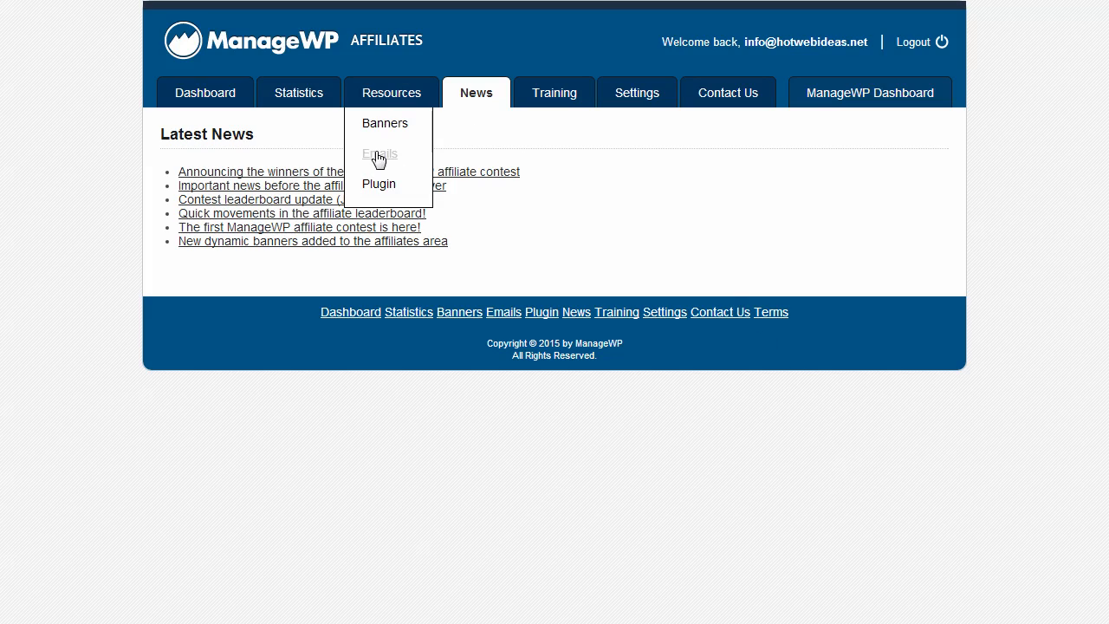
Step: Read through the Time saving and Security Angle 1 email templates on the Emails resource page
click(377, 154)
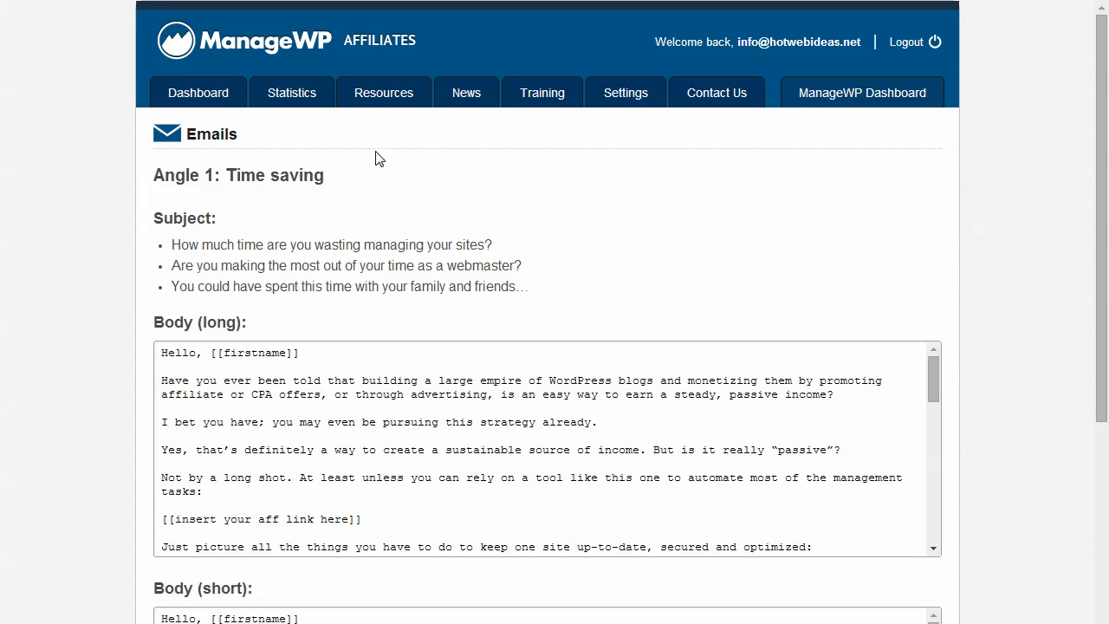
mouse_move(40, 327)
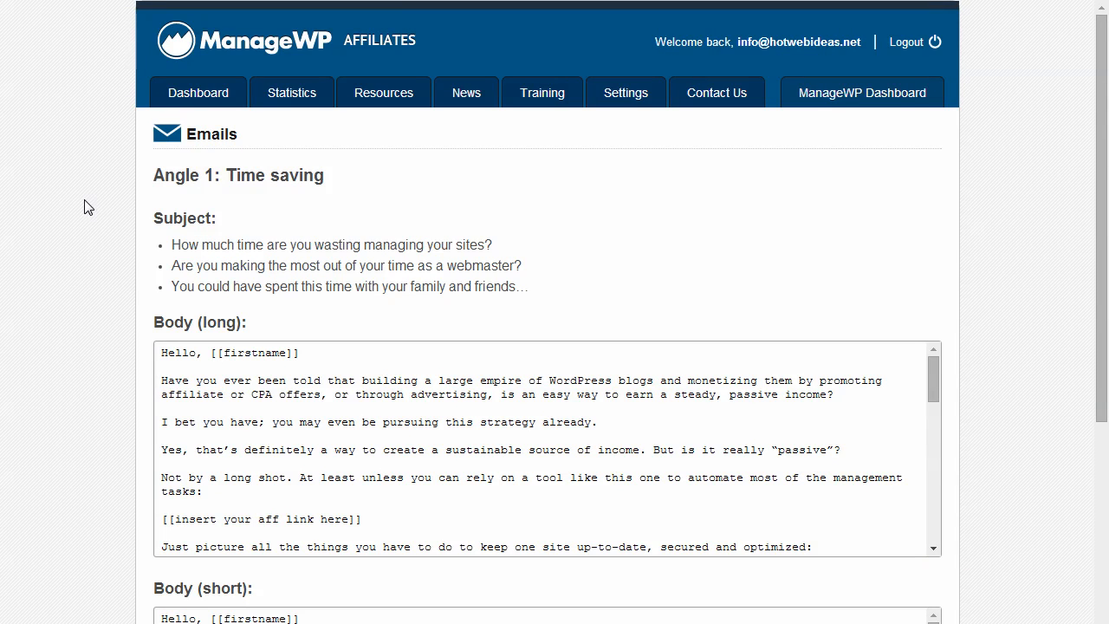
mouse_move(112, 215)
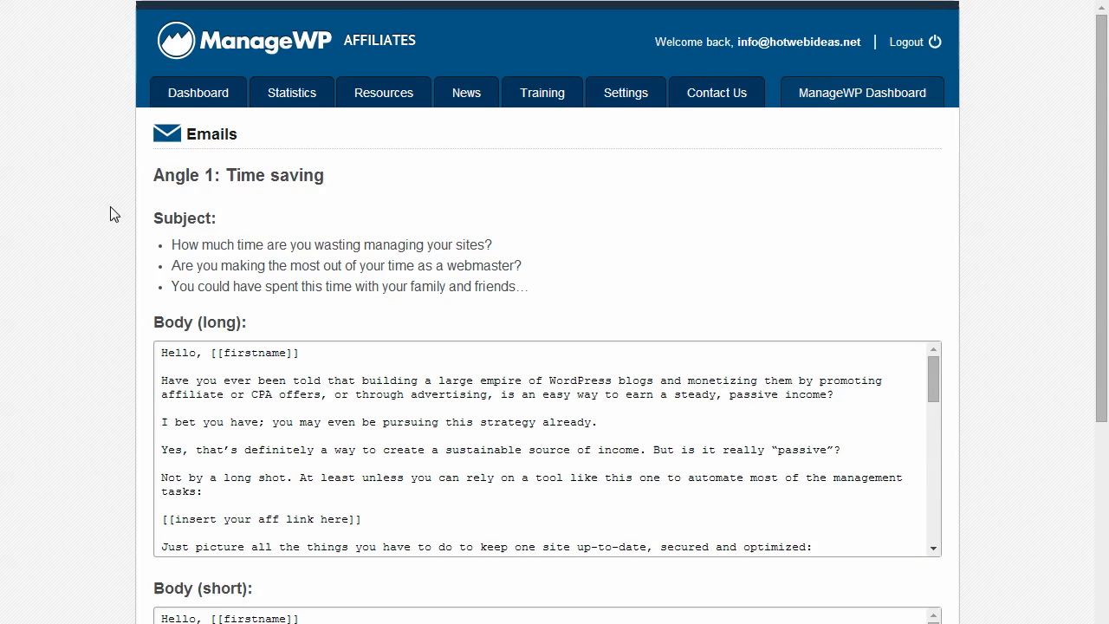
scroll(down, 3)
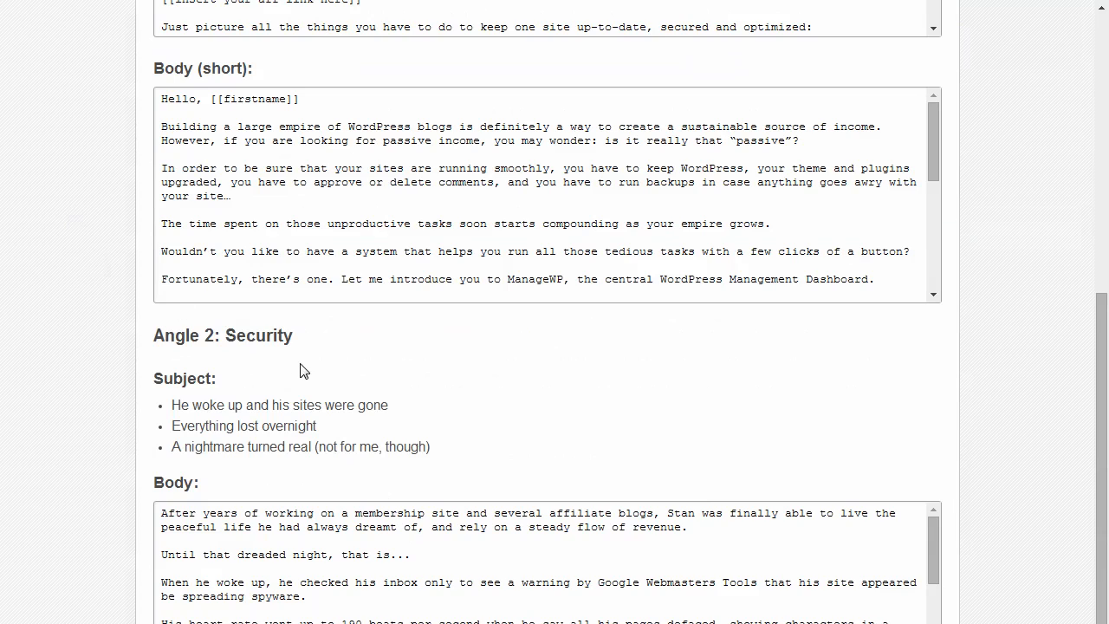
scroll(up, 3)
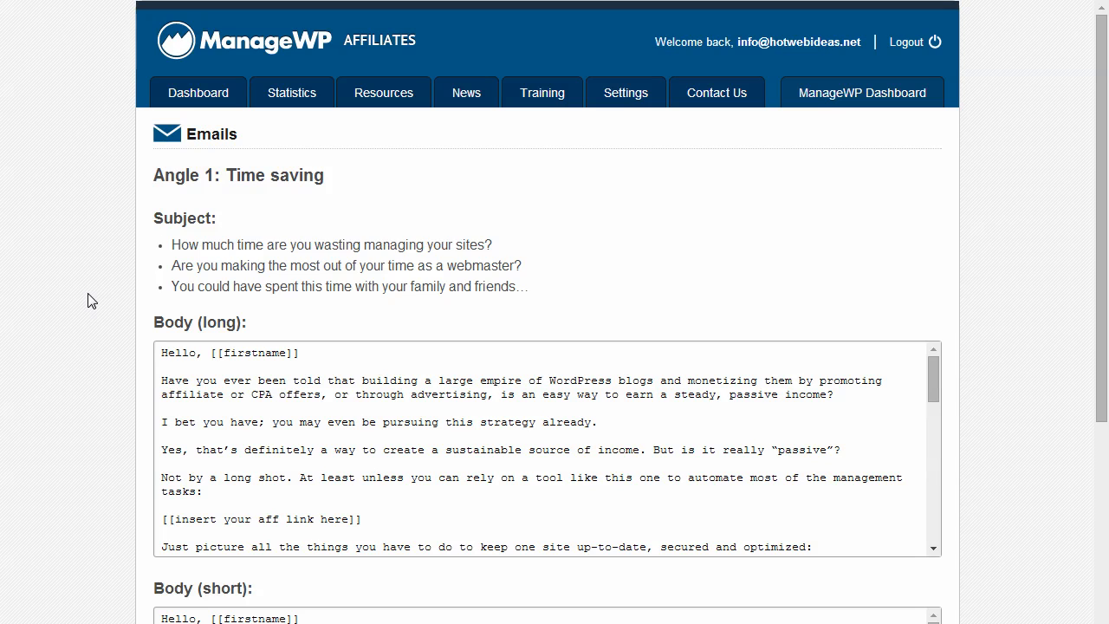
scroll(down, 3)
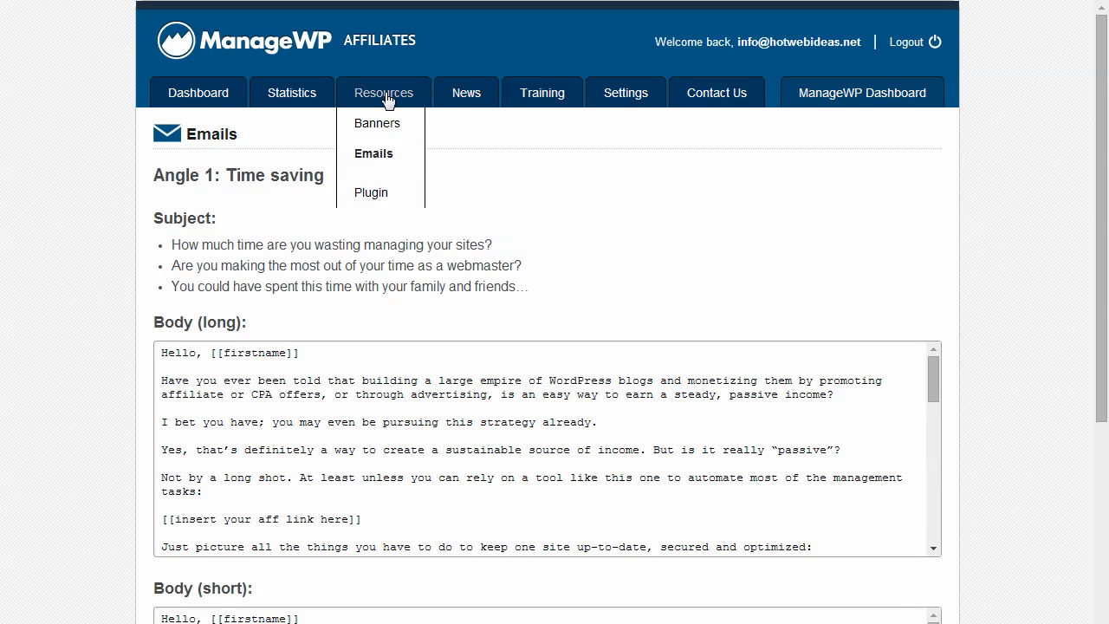
Step: Copy the affiliate referral link from the Banners resource page
click(379, 123)
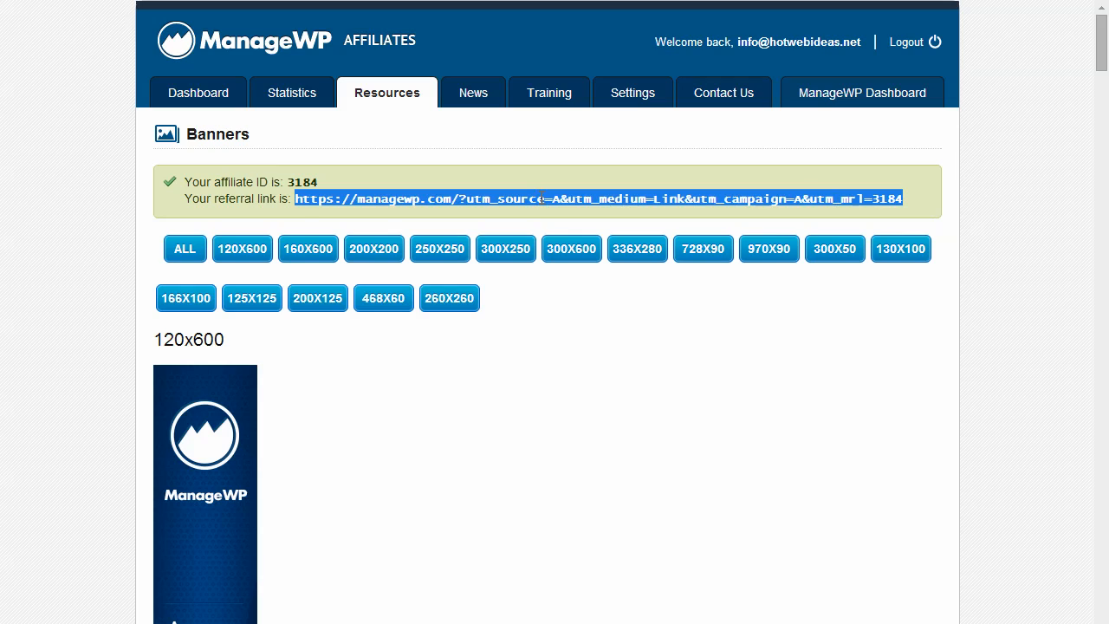
right_click(544, 199)
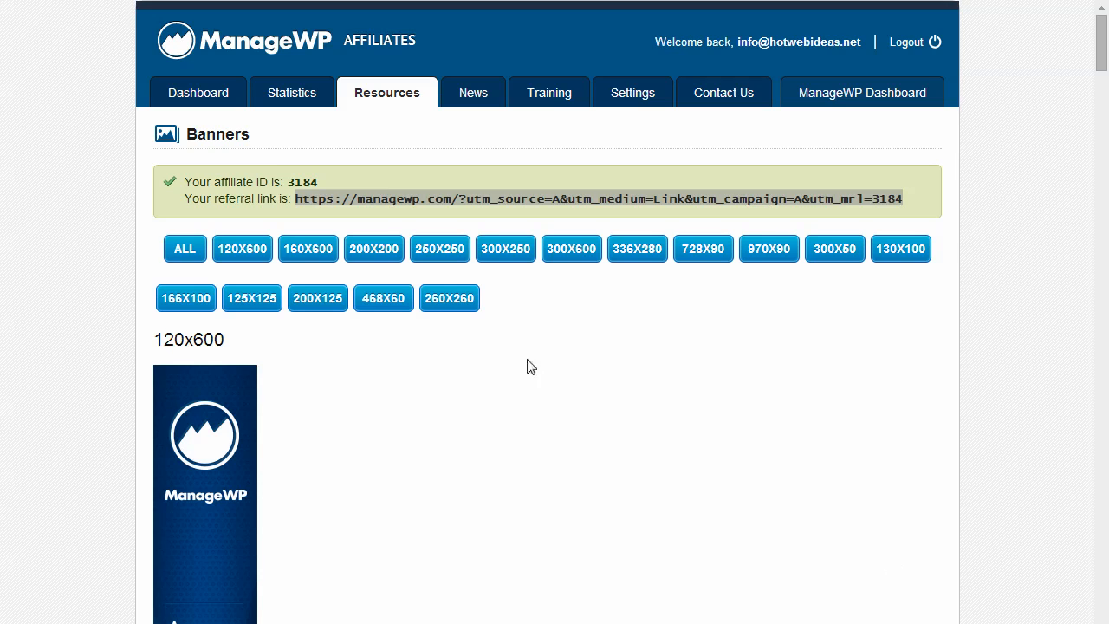
mouse_move(386, 93)
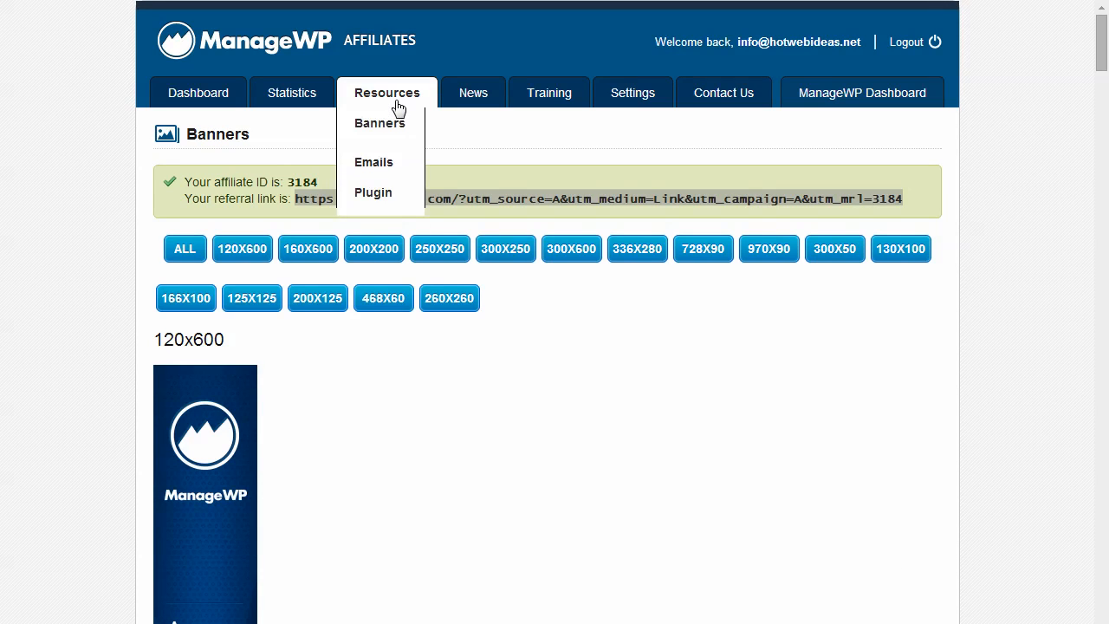
Step: Locate the [[insert your aff link here]] placeholder in the Time saving long email body
click(374, 163)
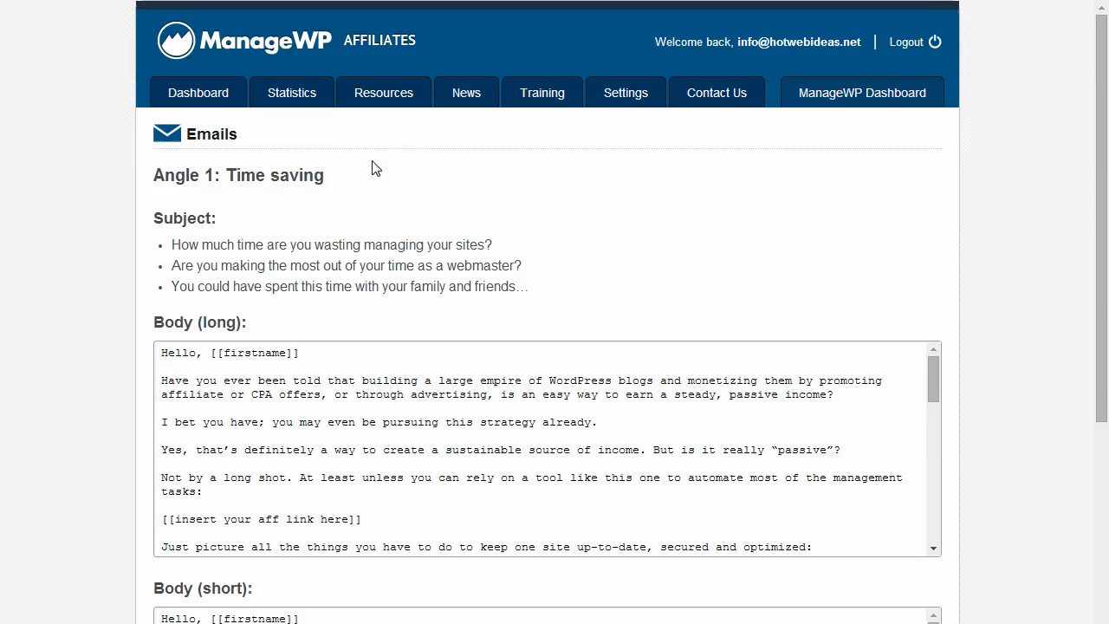
scroll(down, 3)
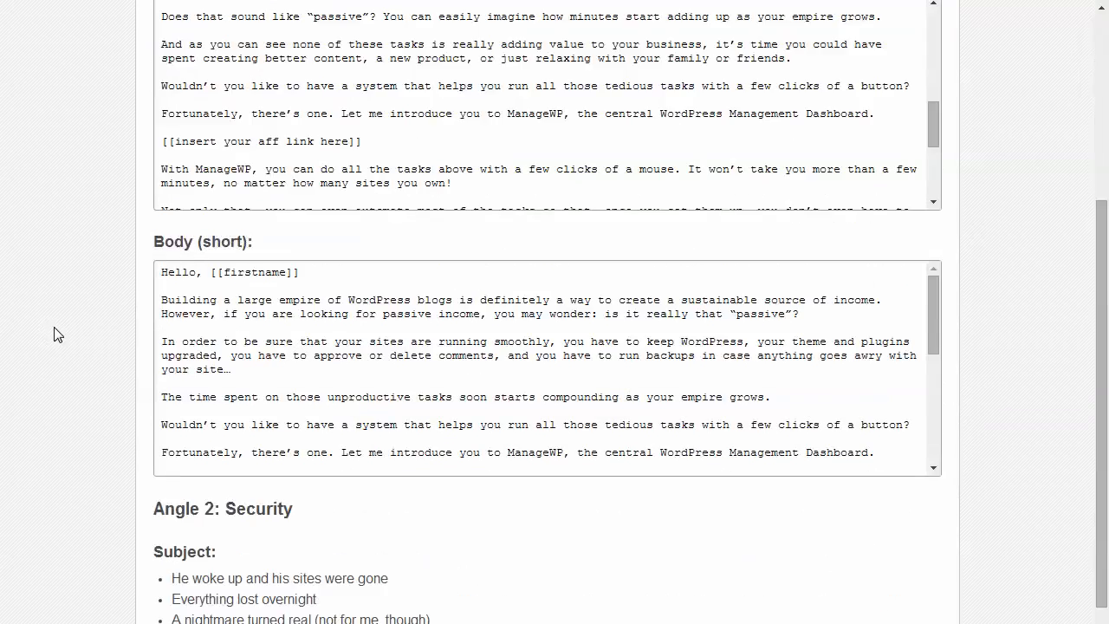
scroll(up, 3)
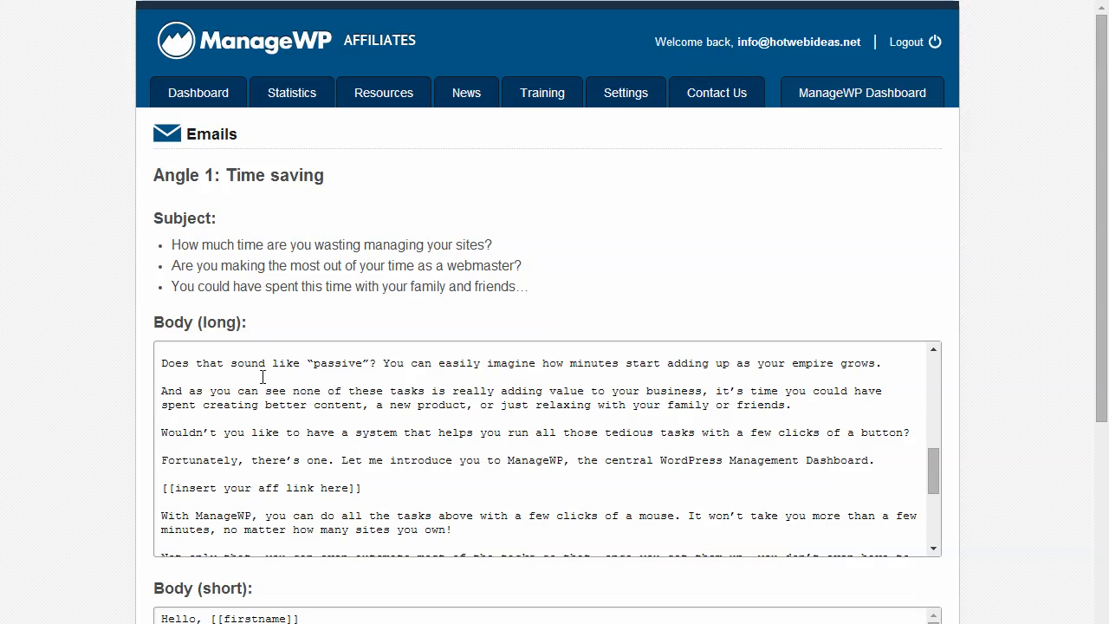
mouse_move(461, 450)
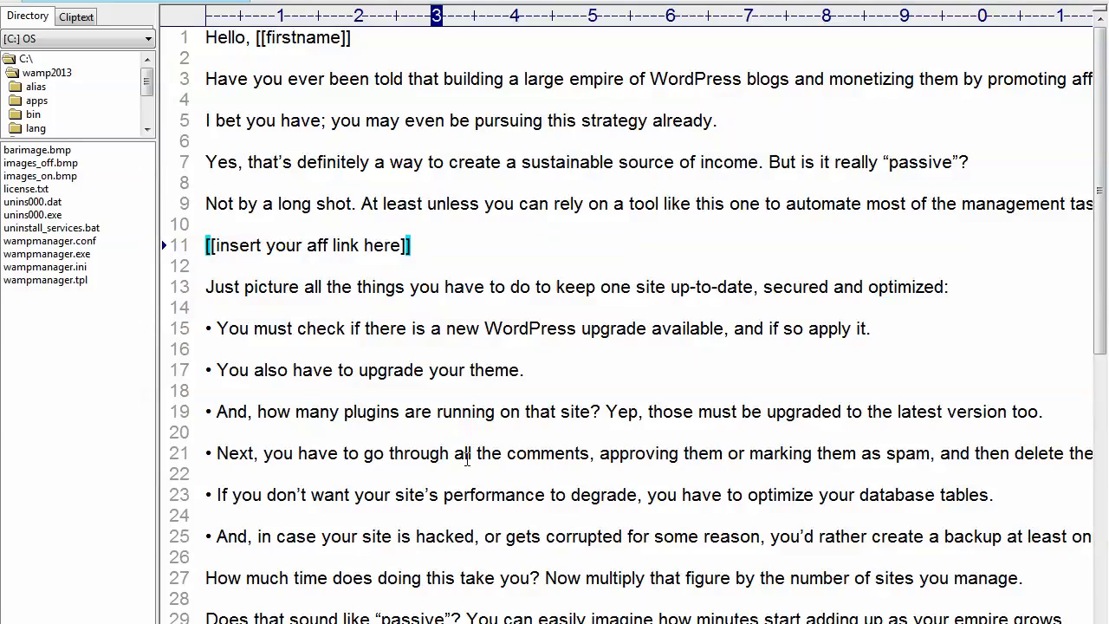
mouse_move(334, 281)
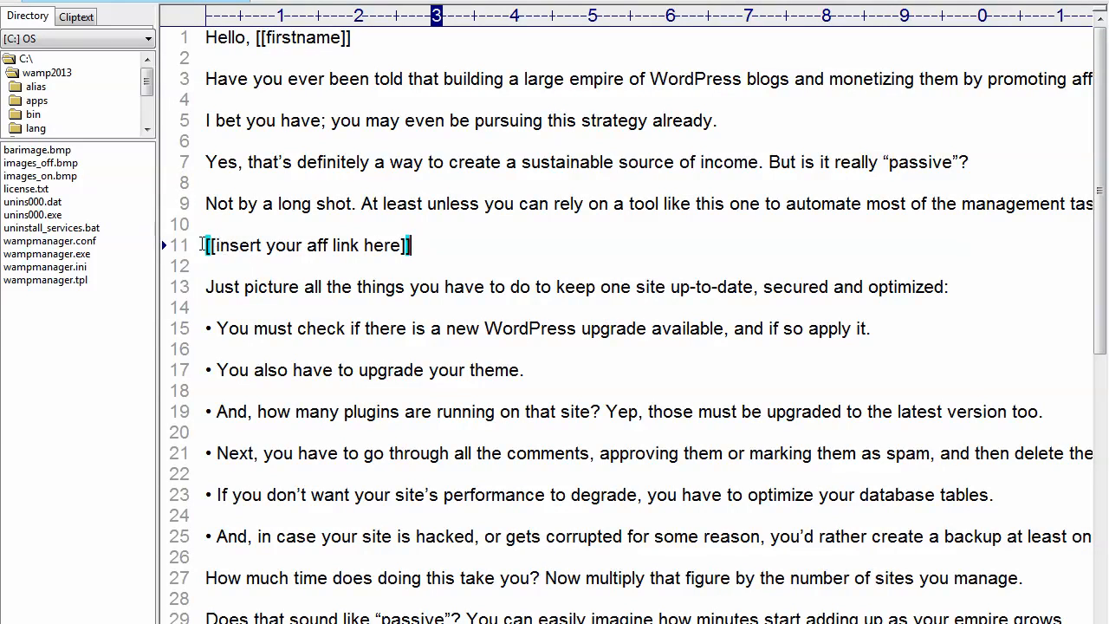
Step: Replace the line 11 link placeholder with the ManageWP referral URL ending utm_mrl=3184
double_click(308, 246)
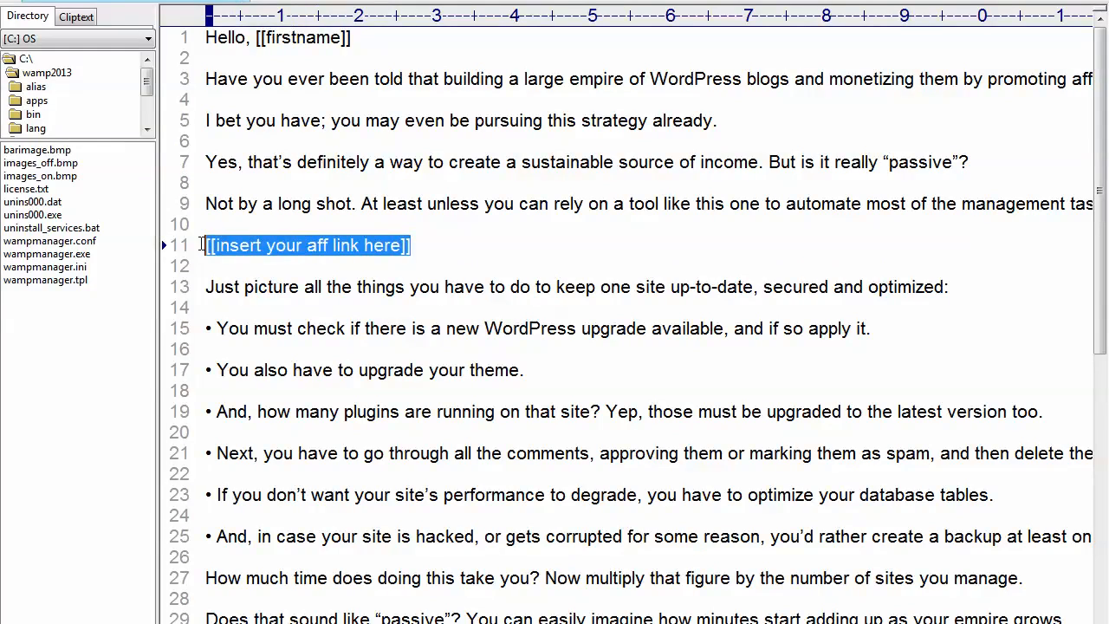
key(Delete)
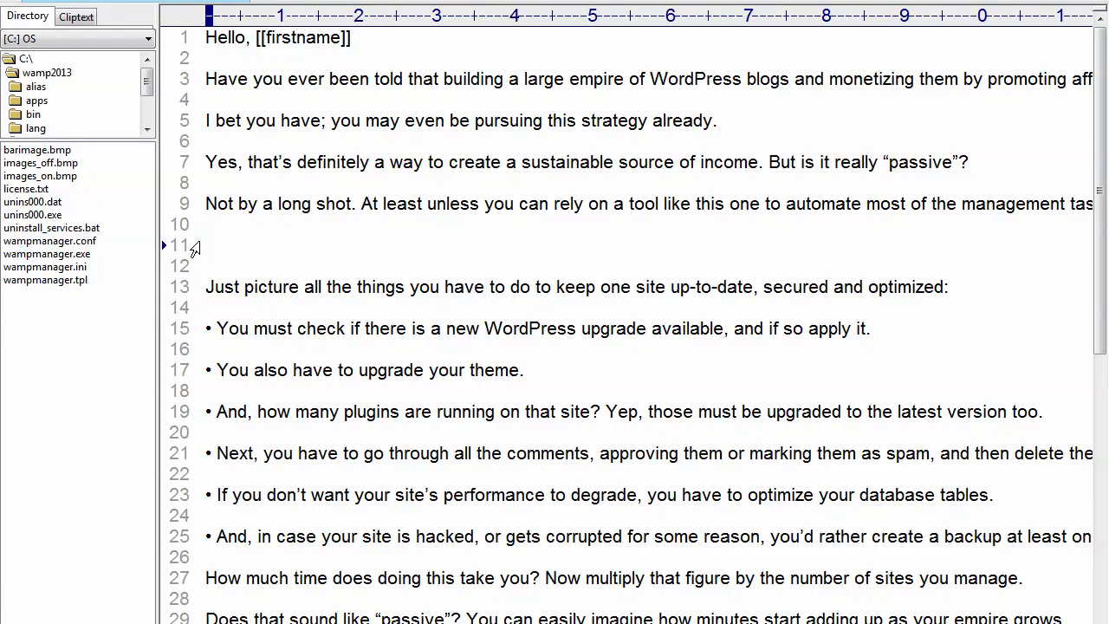
text(https://managewp.com/?utm_source=A&utm_medium=Link&utm_campaign=A&utm_mrl=3184)
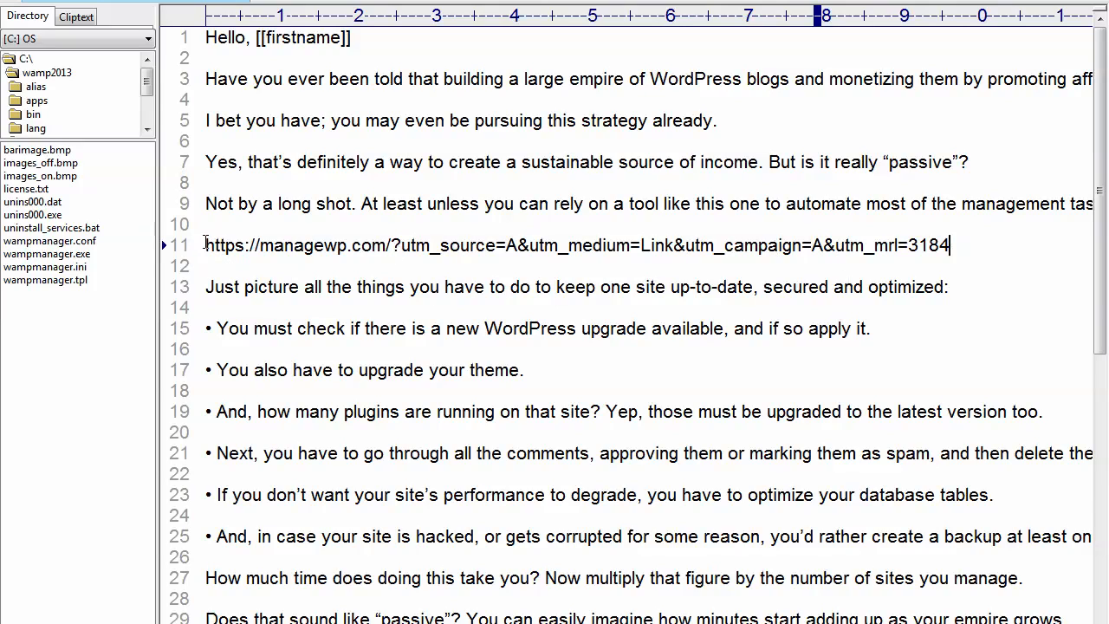
Step: Wrap the URL in an <a href> anchor reading "Click Here To Find Out More"
text(<a)
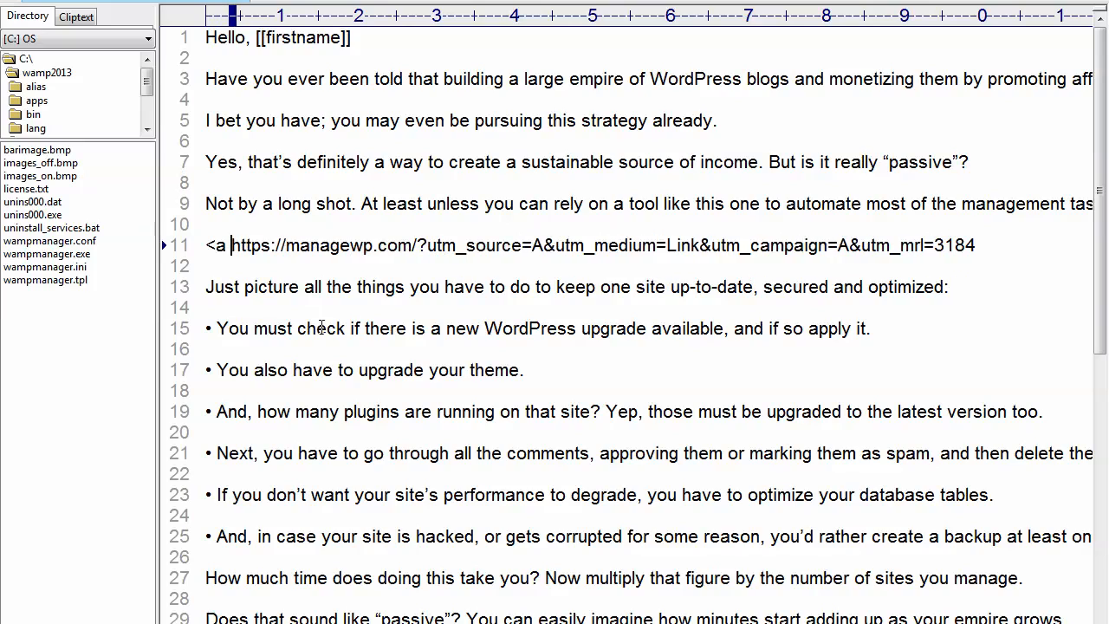
text(href=")
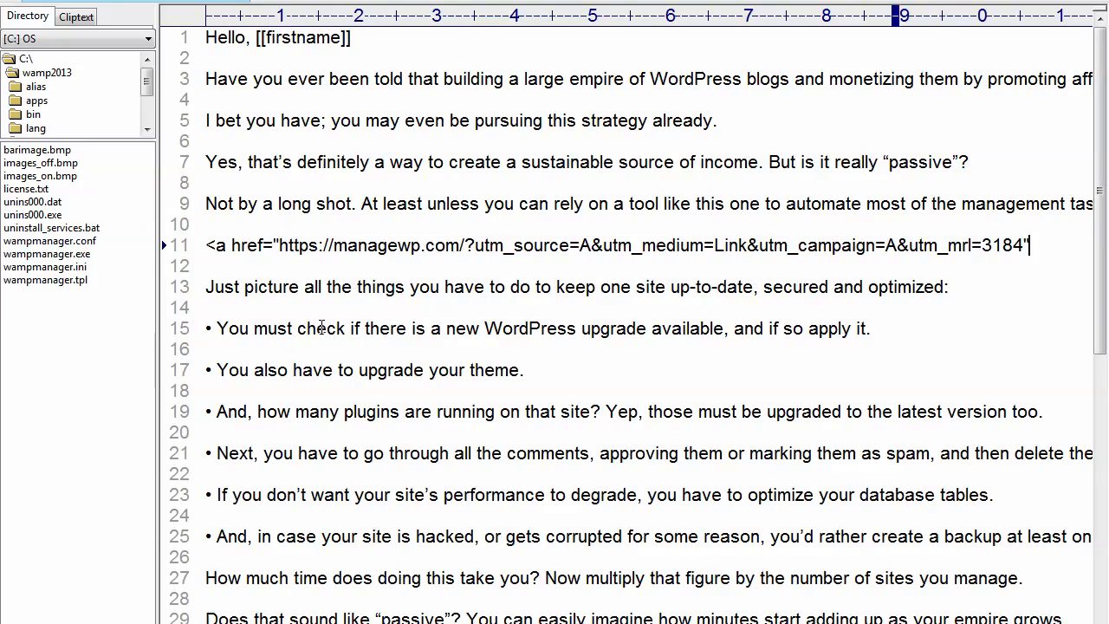
text(>Click)
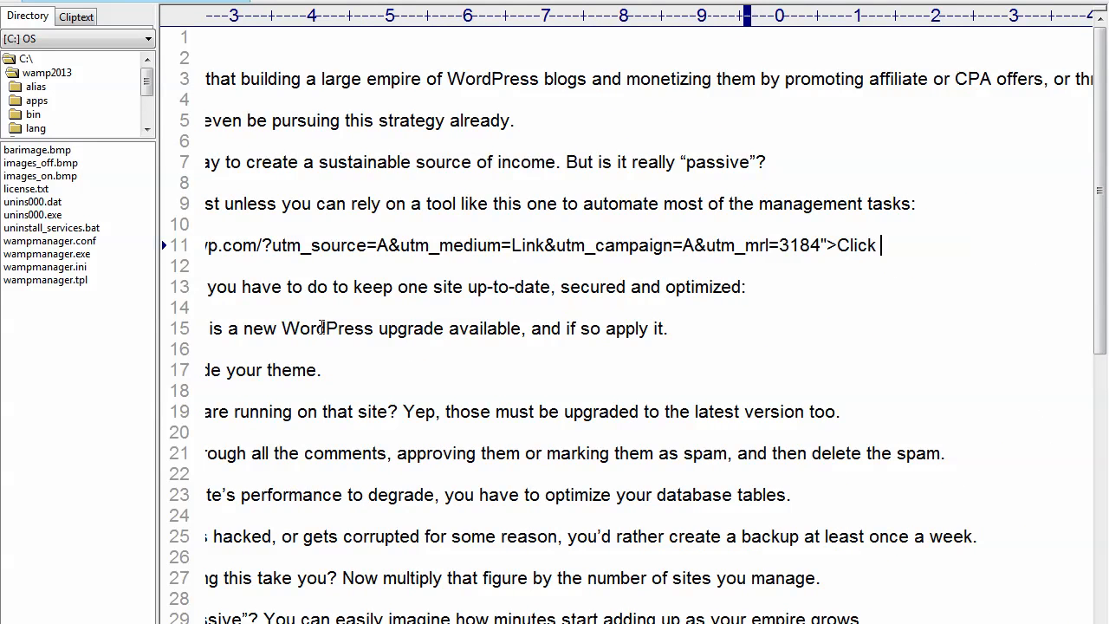
text(Here To Find Out More<)
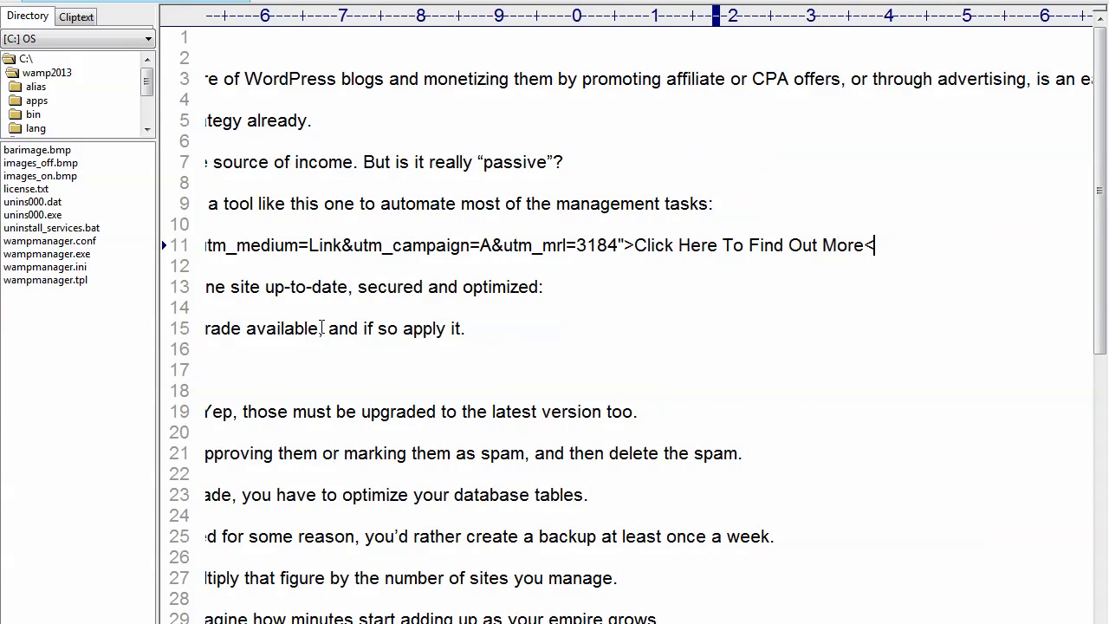
text(/a>)
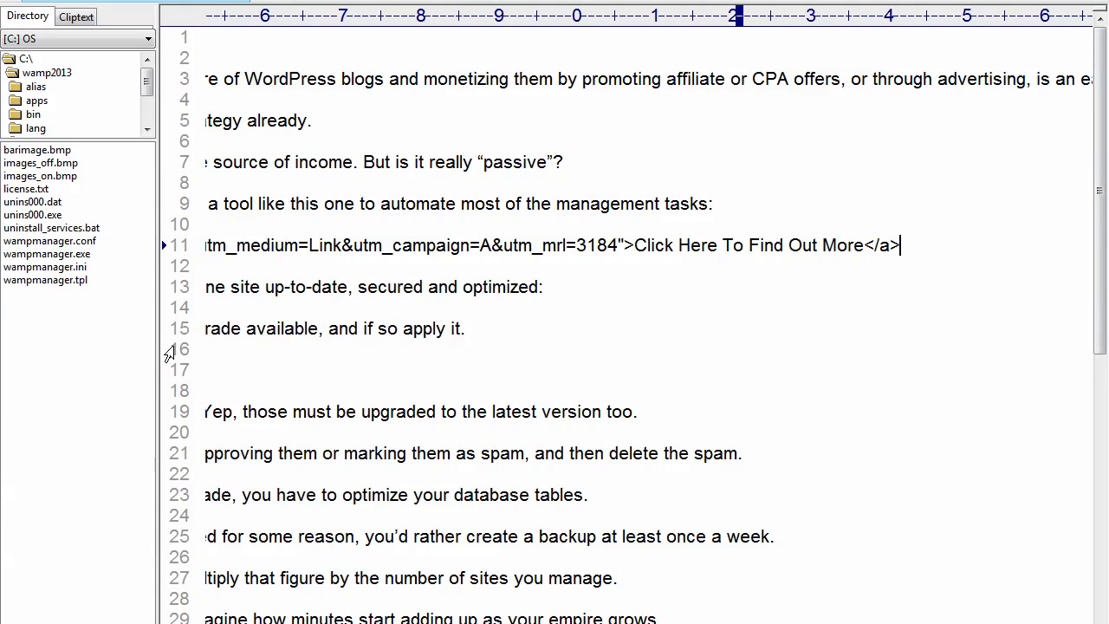
mouse_move(914, 251)
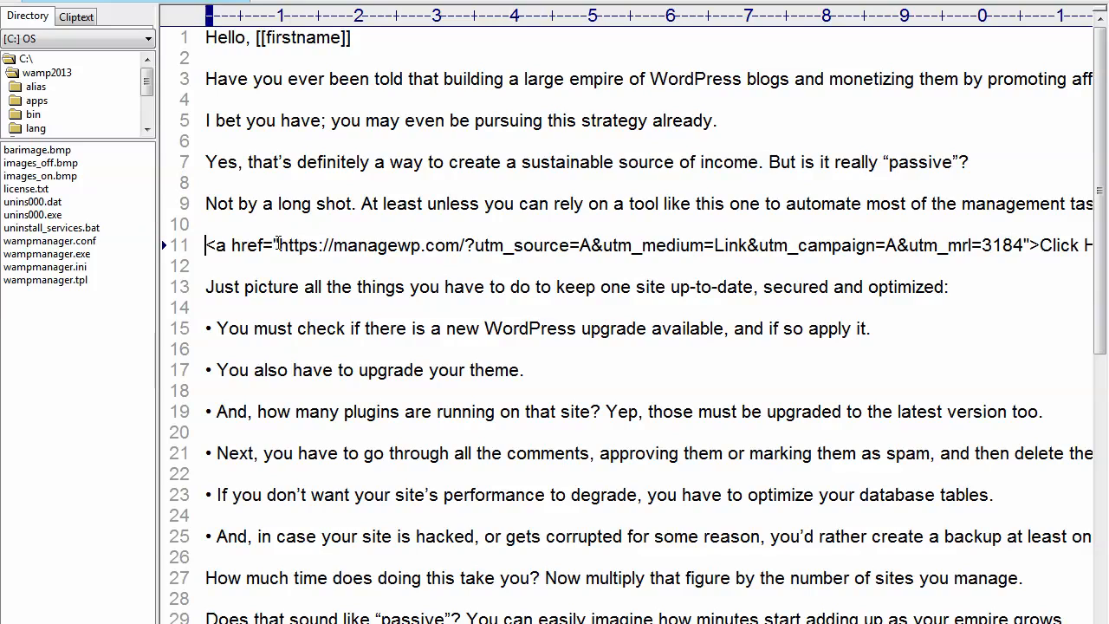
Step: Copy the anchor link line and paste it over the second [[insert your aff link here]] placeholder
drag(279, 246, 689, 246)
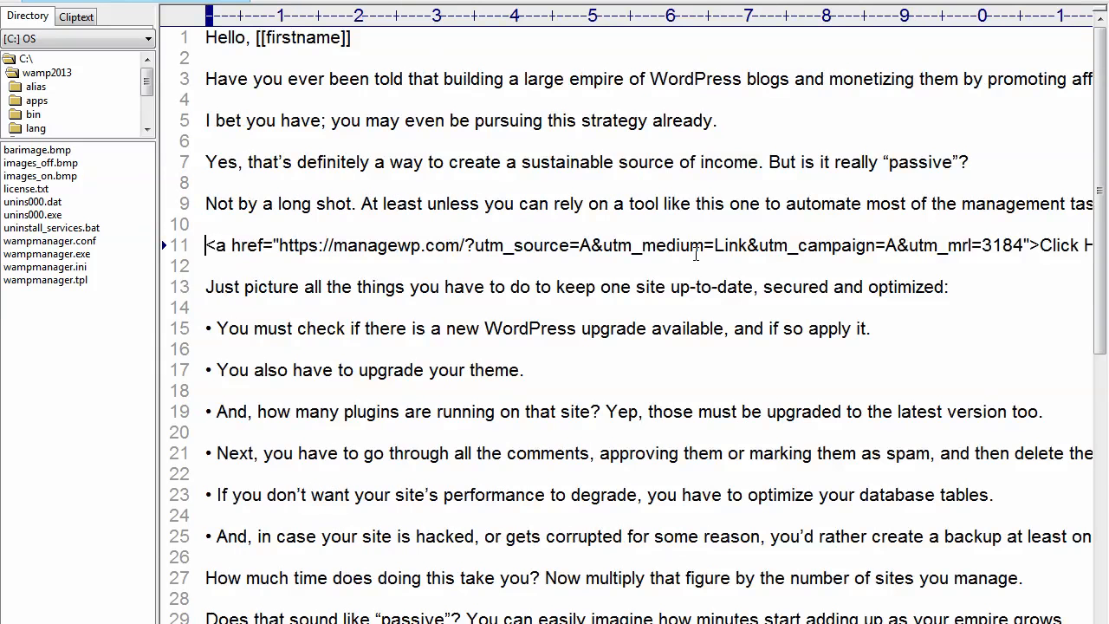
scroll(down, 3)
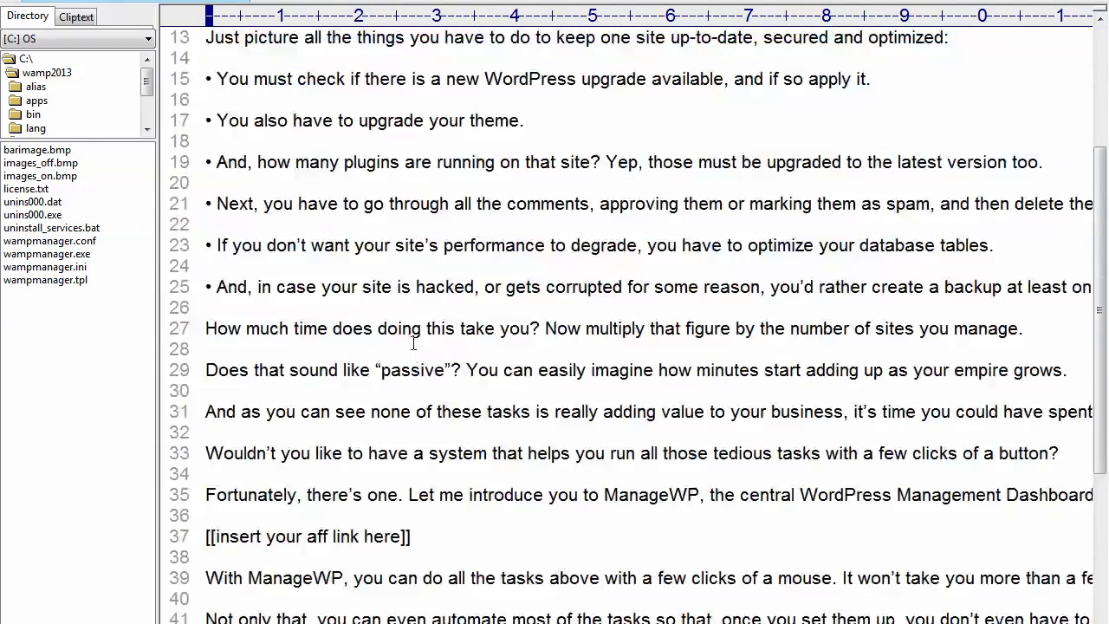
scroll(down, 3)
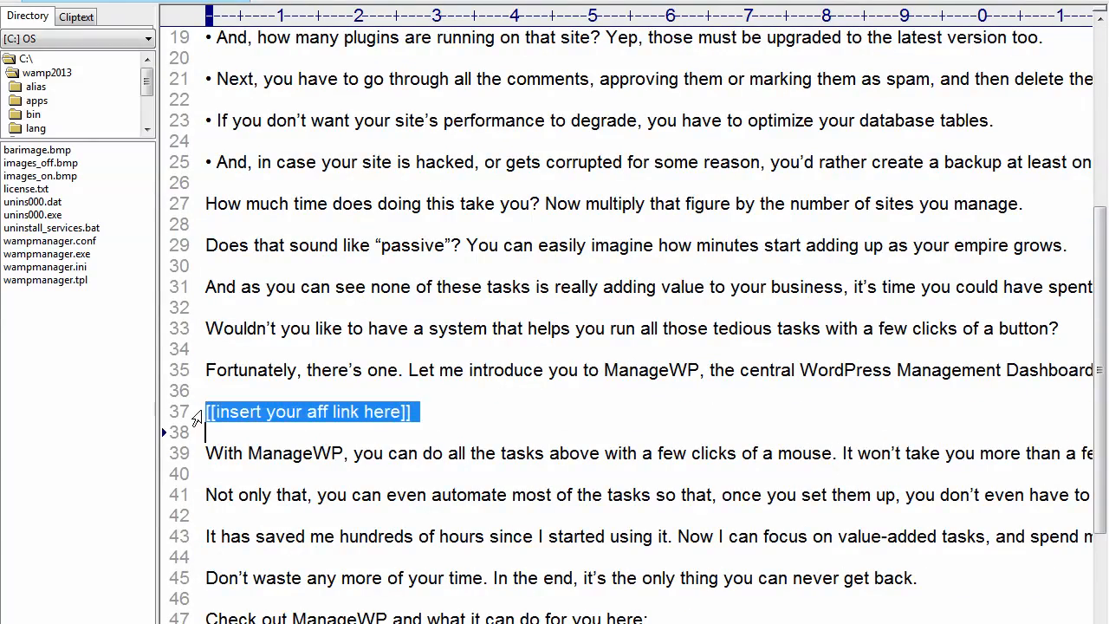
text(<a href="https://managewp.com/?utm_source=A&utm_medium=Link&utm_campaign=A&utm_mrl=3184">Click H)
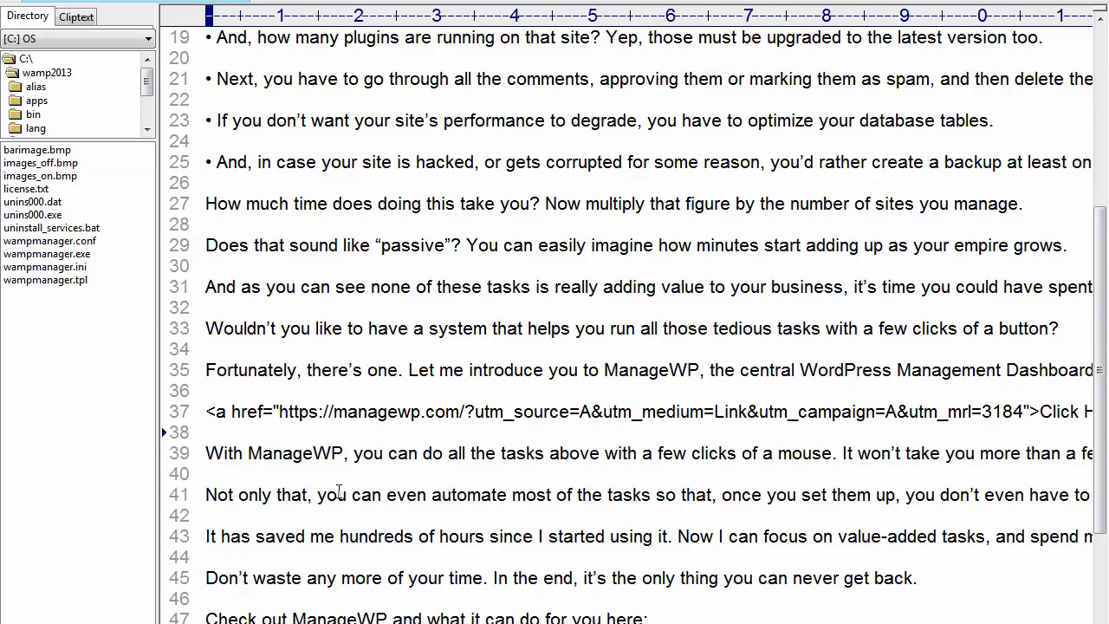
scroll(down, 3)
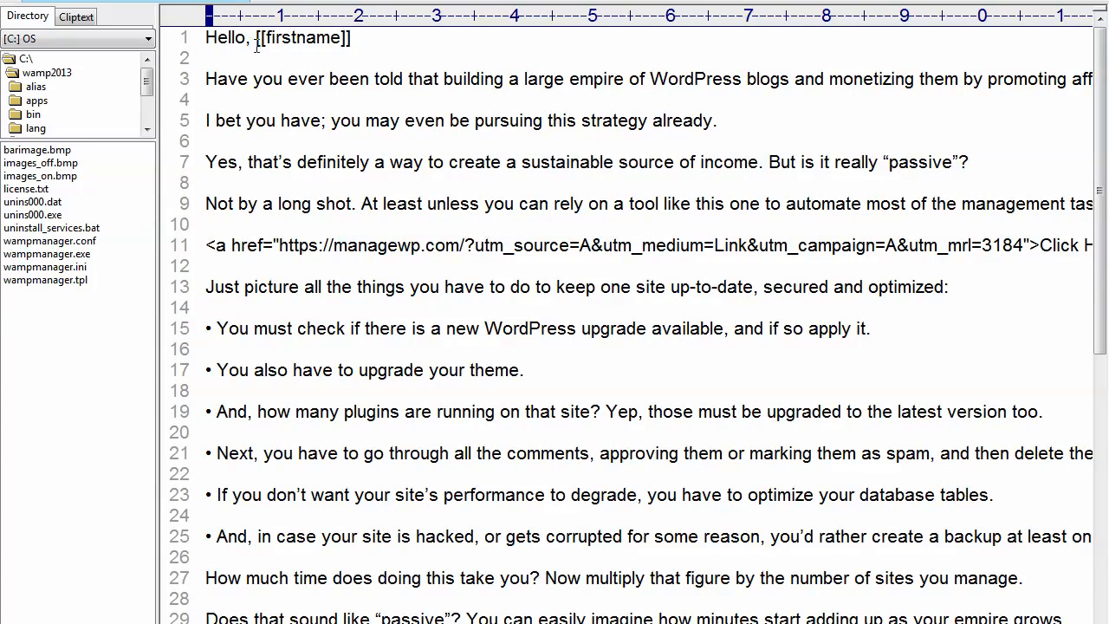
Step: Replace the [[firstname]] greeting placeholder with "Joe Smith", then undo back to the plain URL
double_click(302, 38)
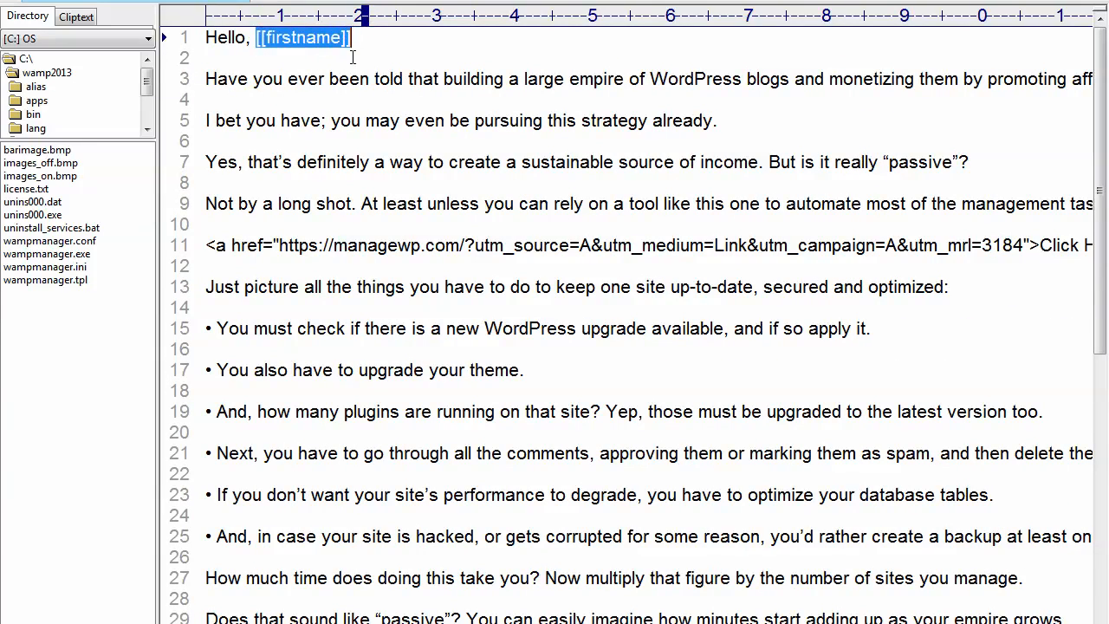
mouse_move(314, 50)
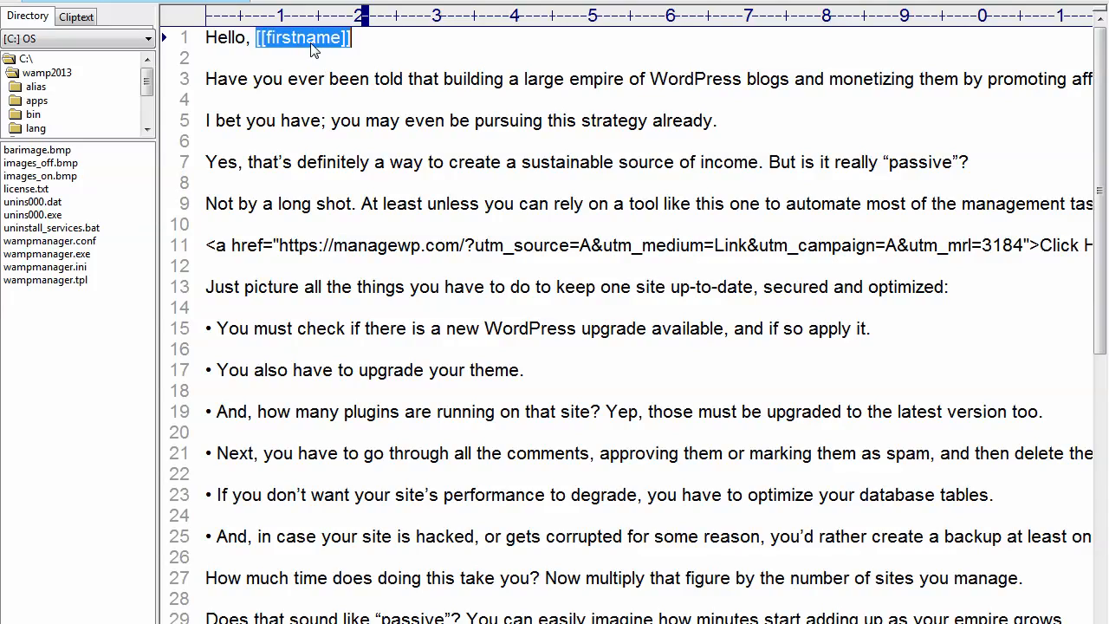
text(Joe)
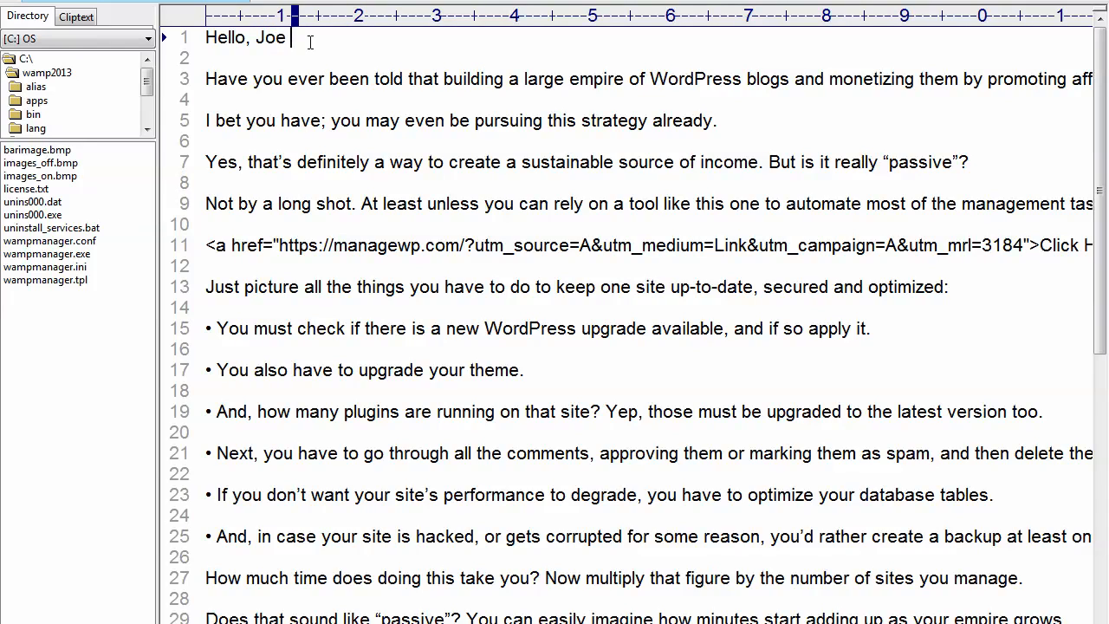
text(Smi)
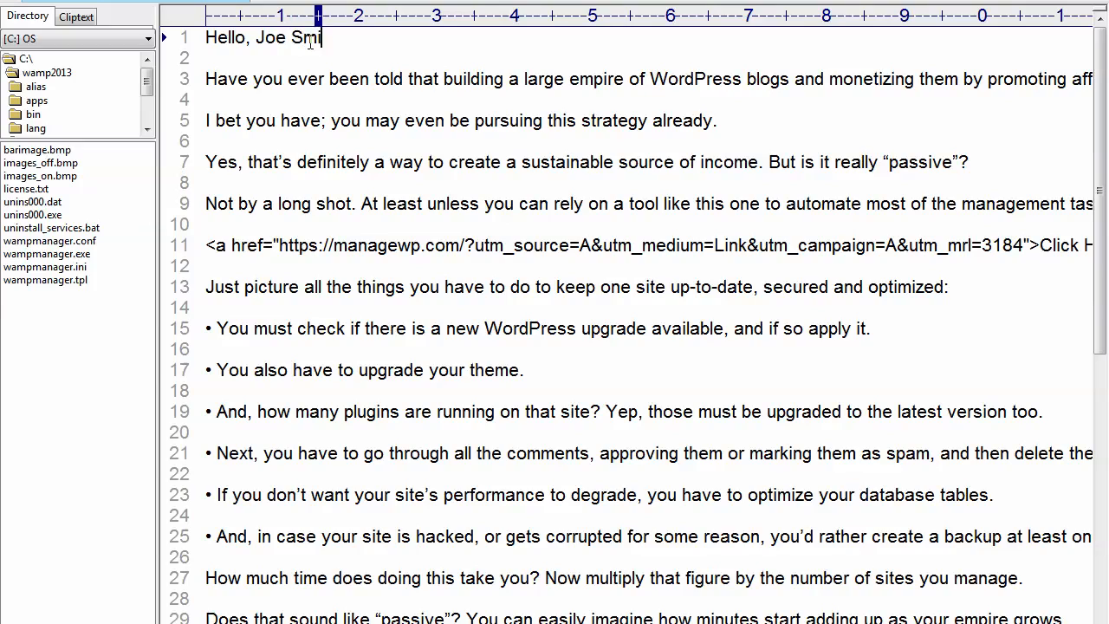
text(th)
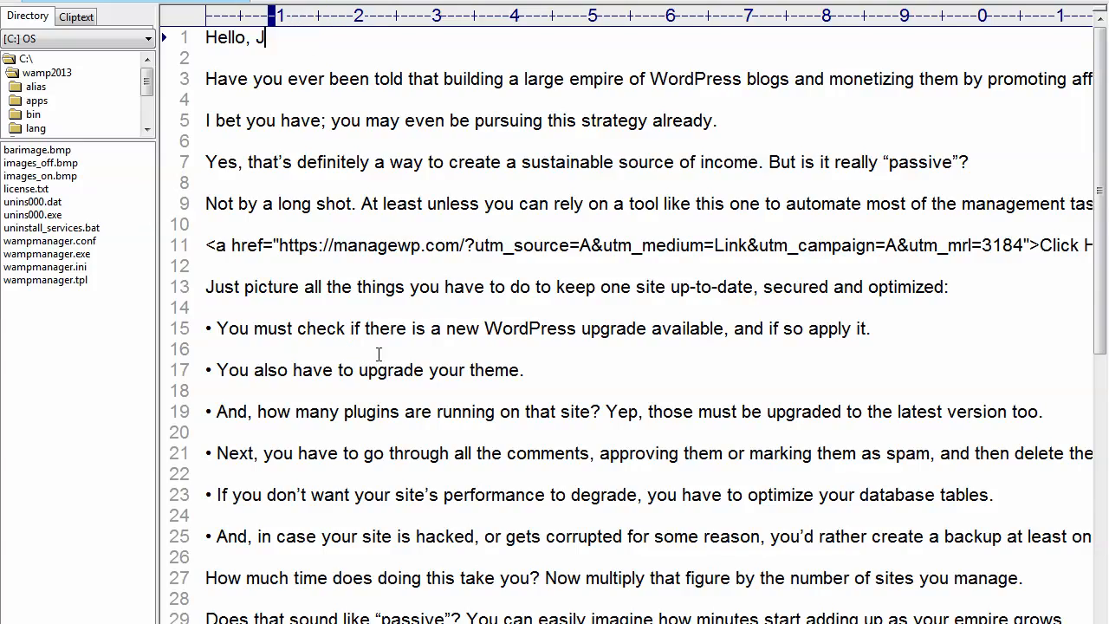
scroll(down, 3)
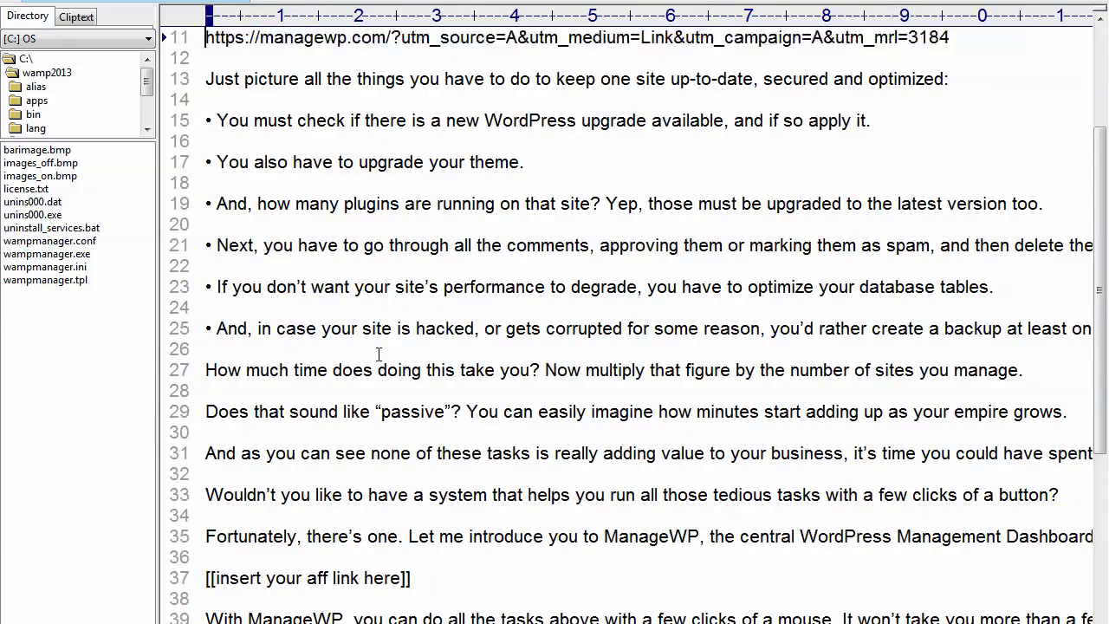